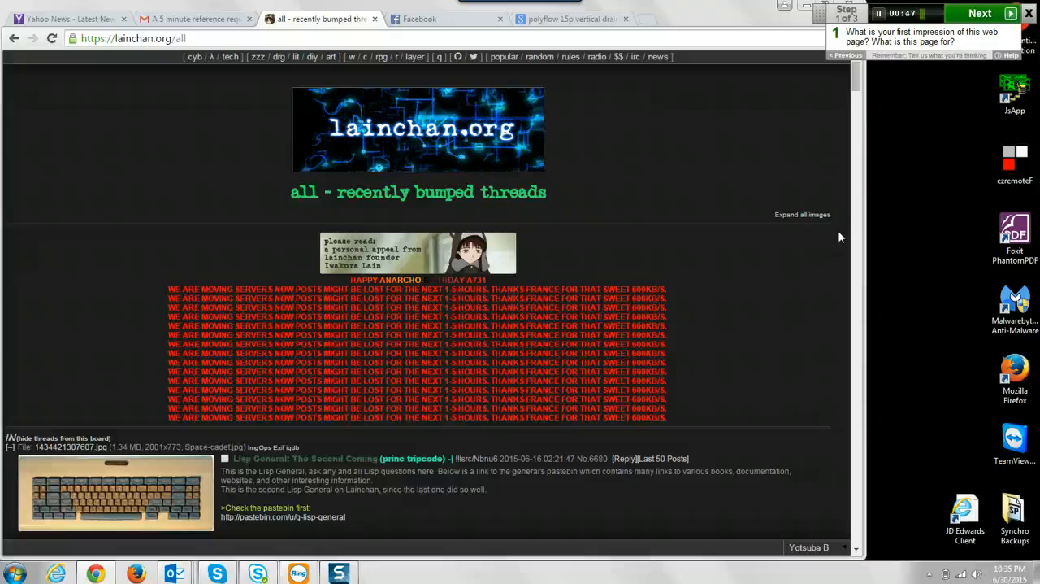
mouse_move(859, 228)
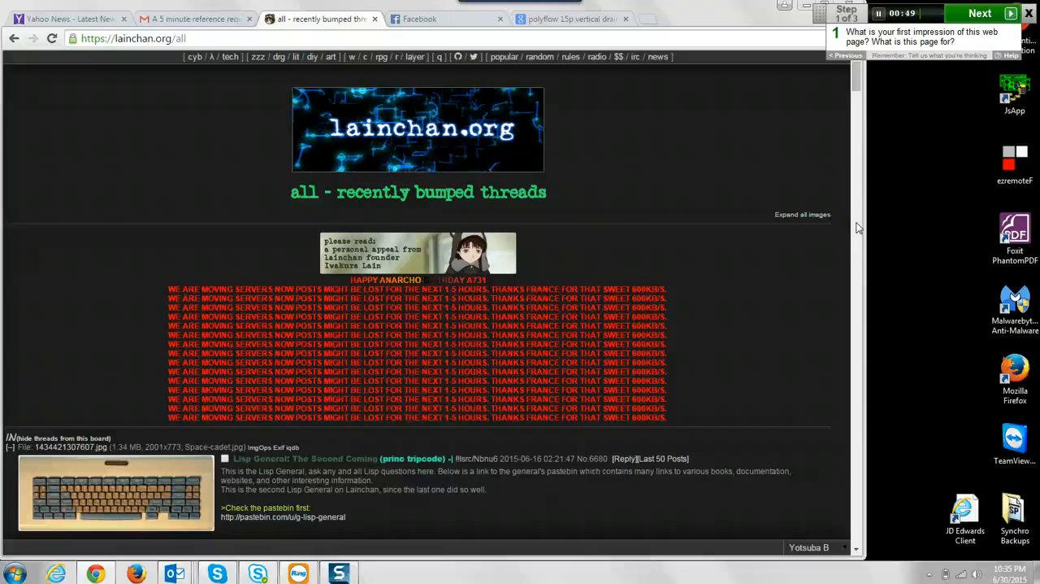
- Scroll down the /all page past the Lisp General thread to the /zzz/ dream threads
scroll("down", 3)
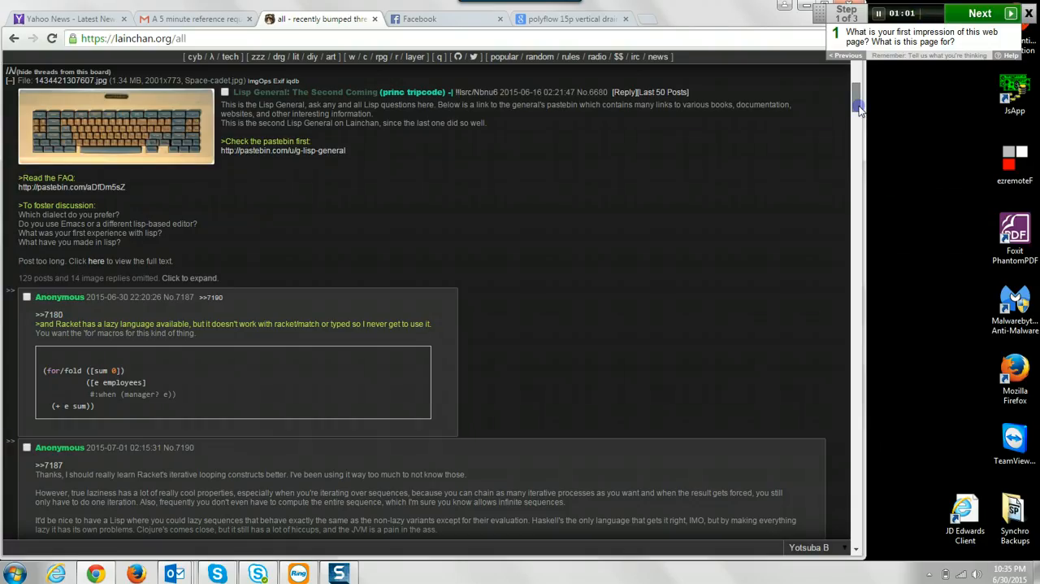
scroll("down", 3)
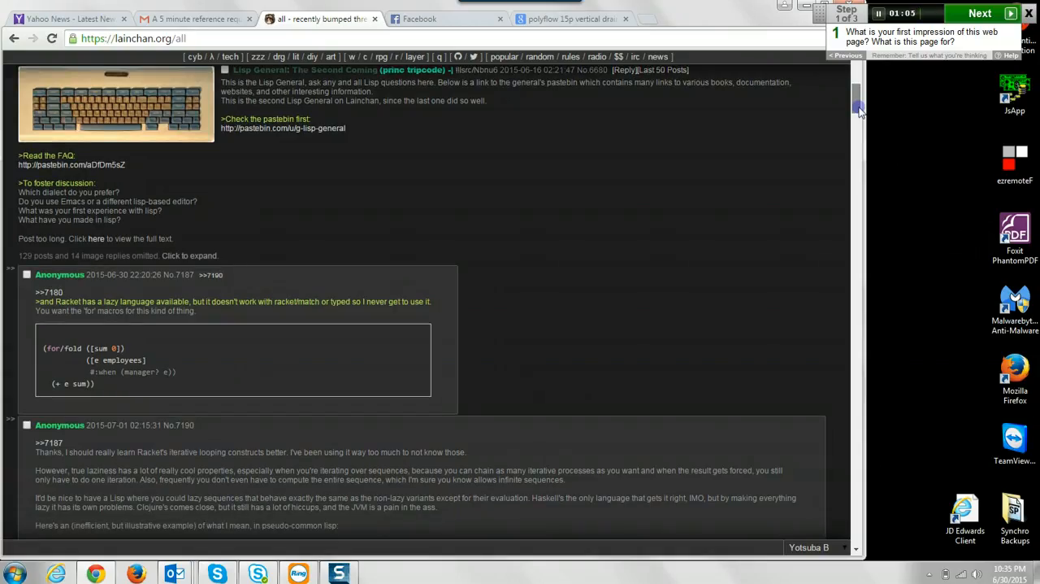
scroll("down", 3)
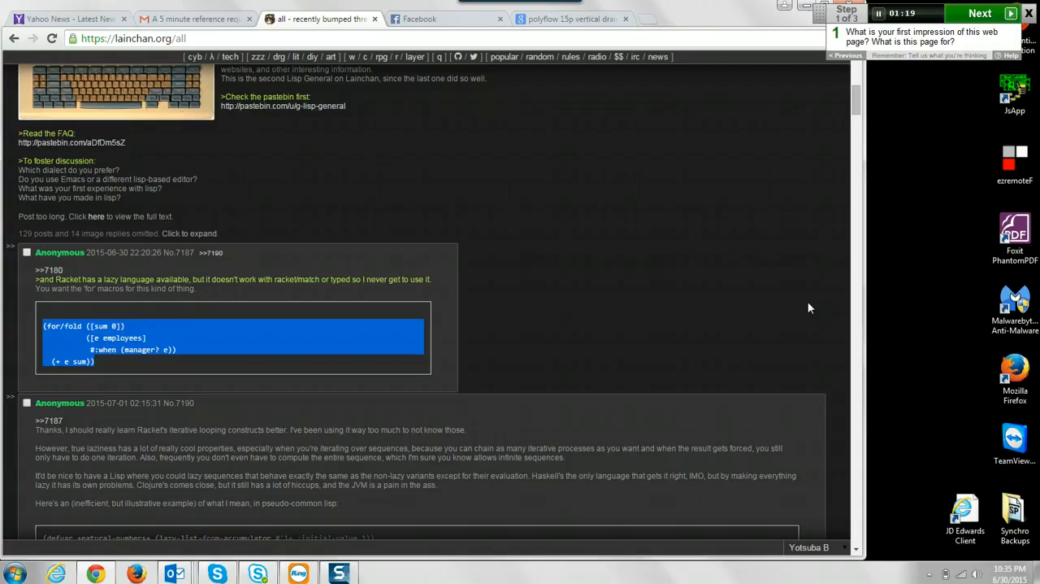
mouse_move(856, 238)
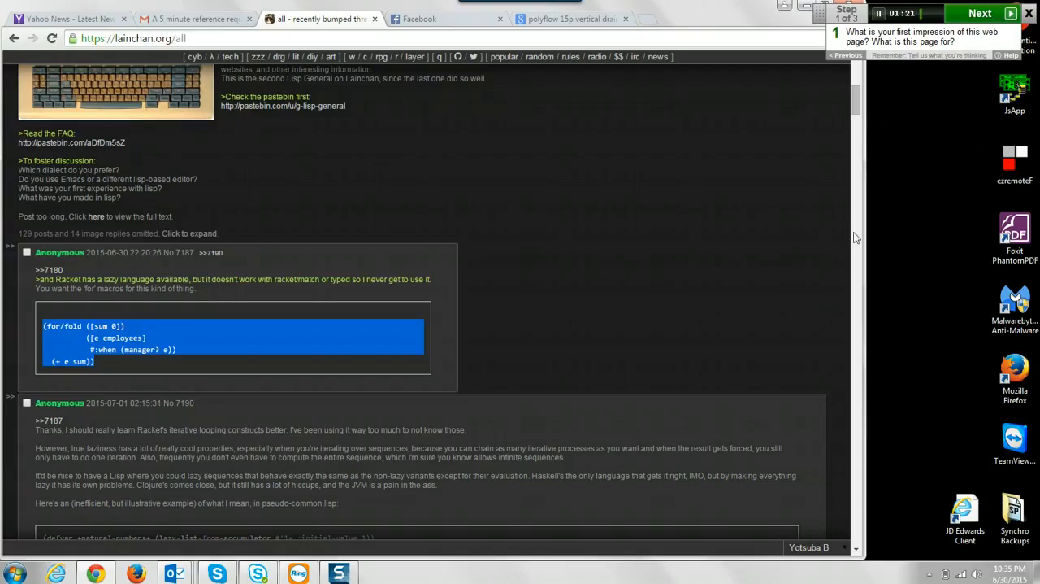
mouse_move(807, 109)
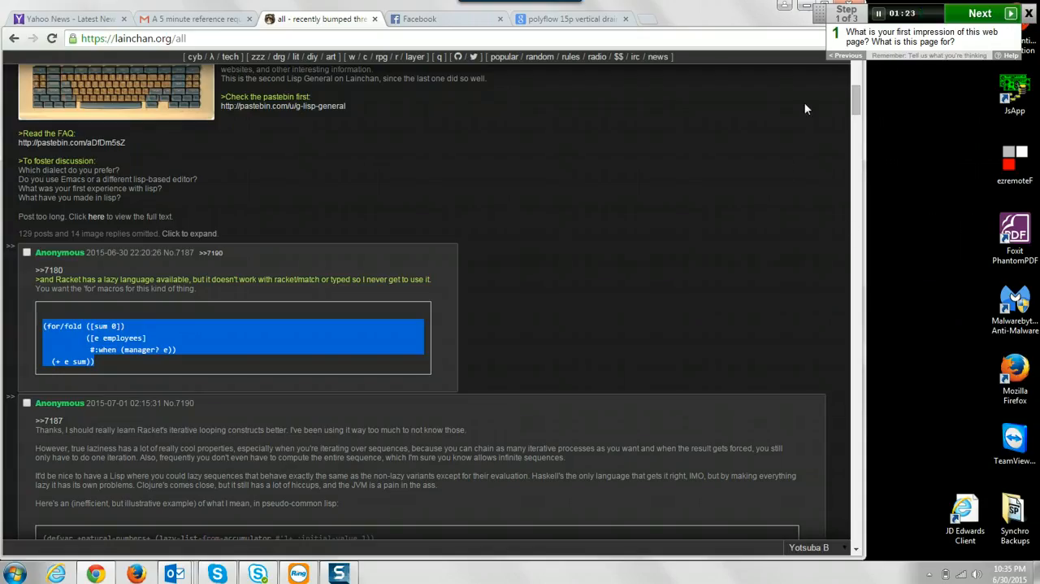
mouse_move(812, 111)
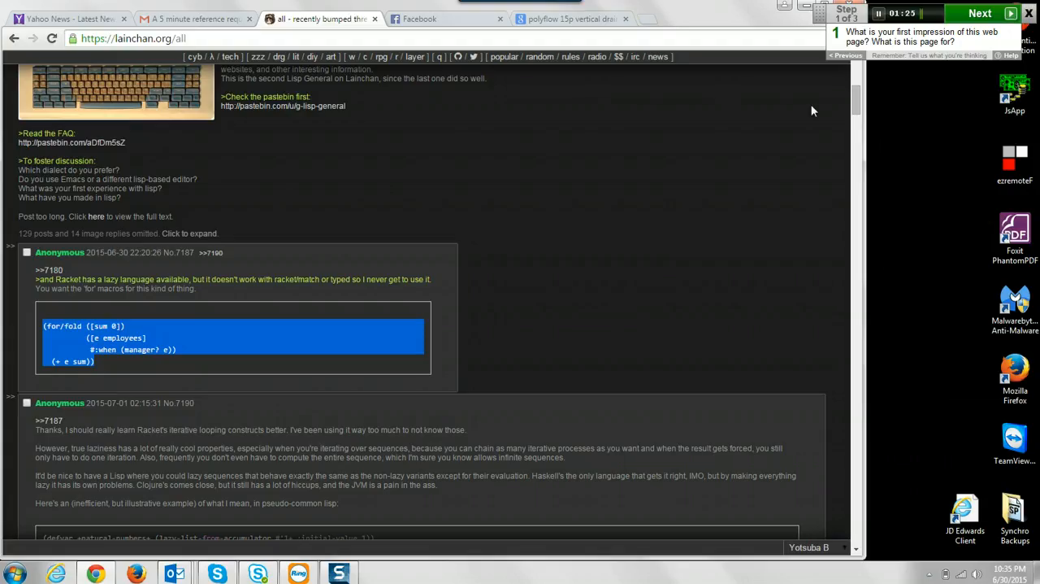
mouse_move(310, 392)
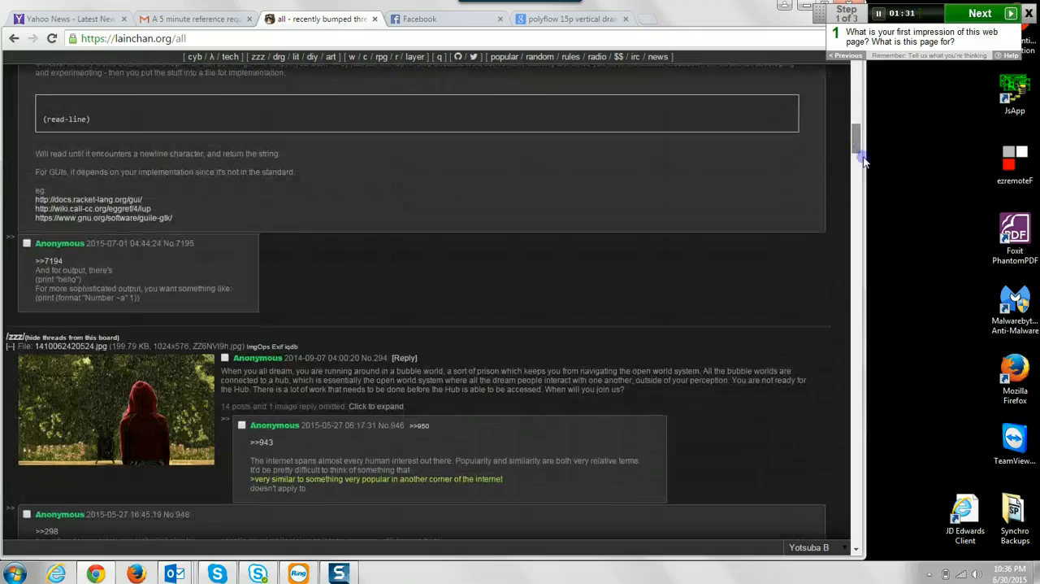
scroll("down", 3)
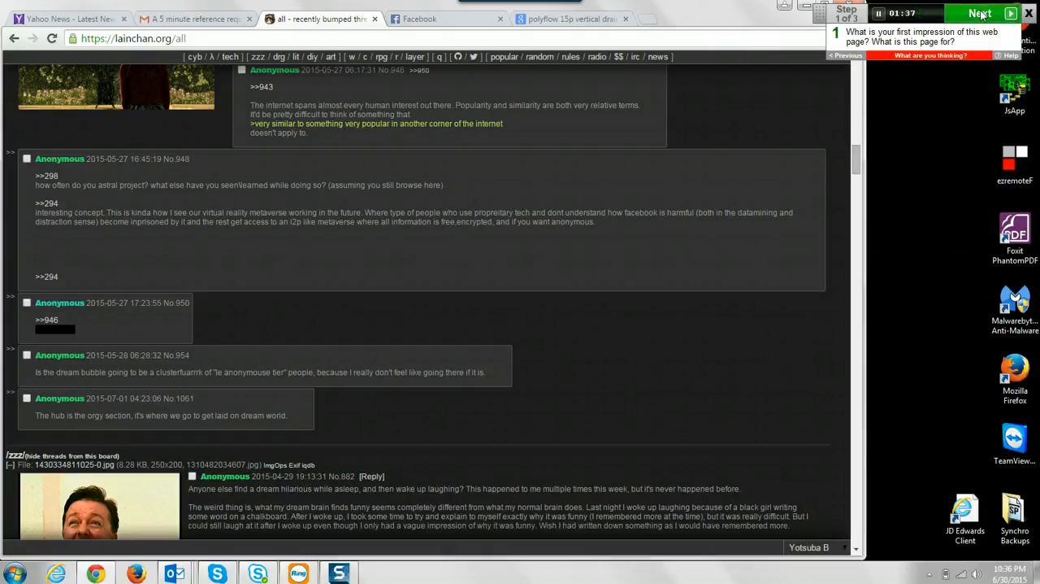
- Advance the survey, then open the /cyb/ radio thread's m.youtube.com link in a new tab
left_click(979, 13)
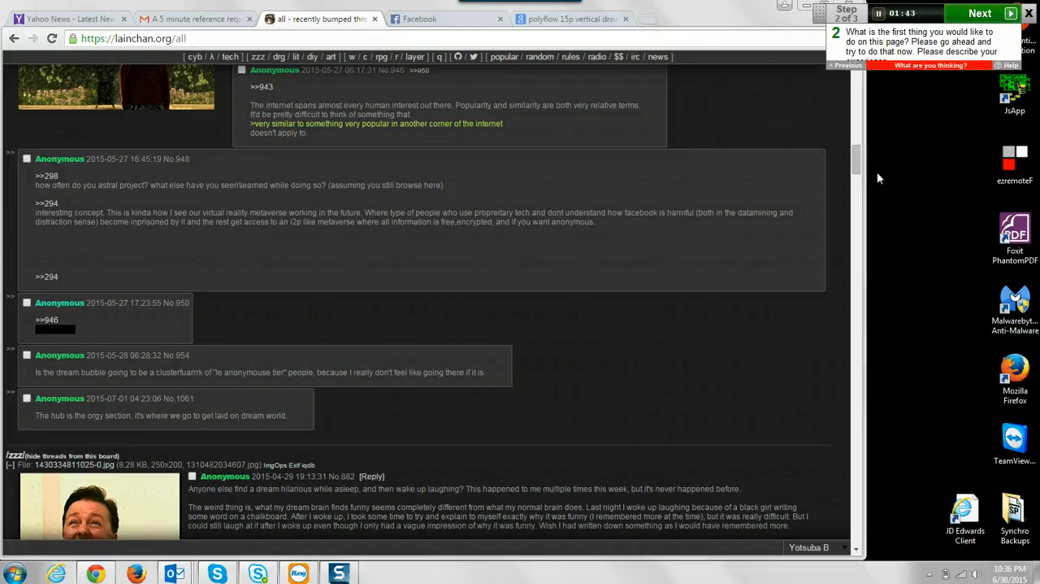
scroll("down", 3)
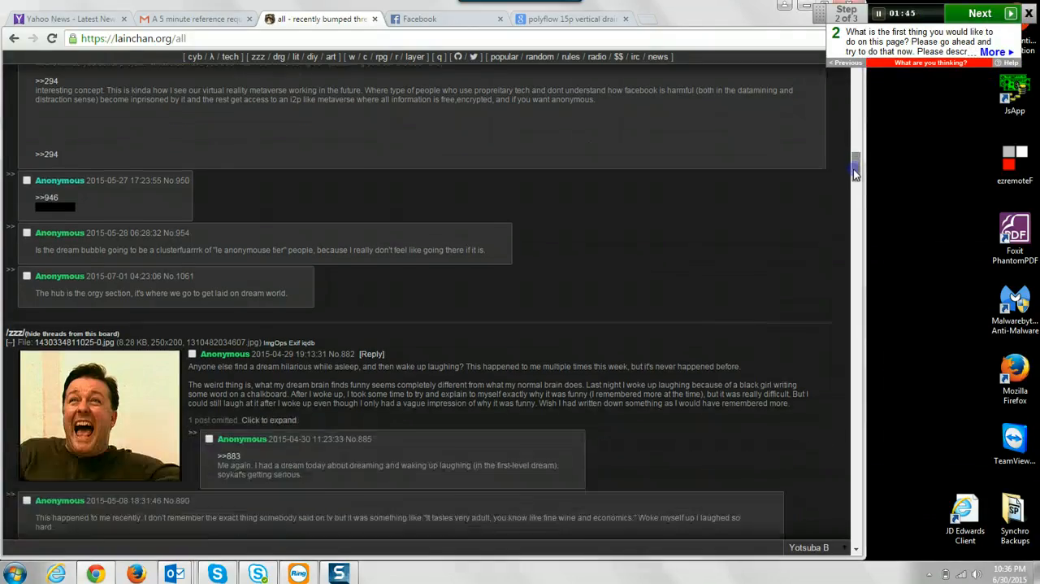
scroll("down", 3)
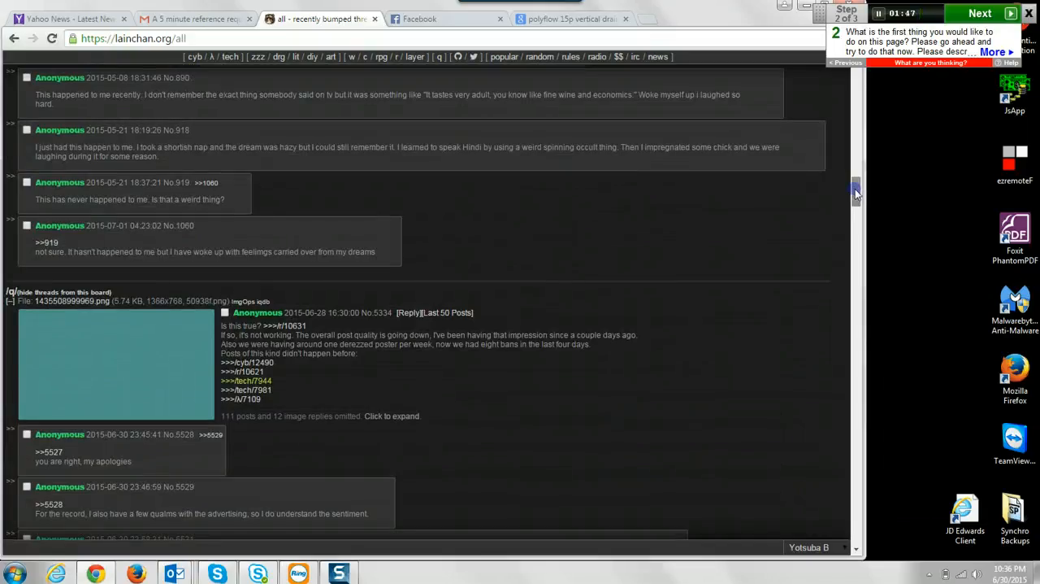
scroll("down", 3)
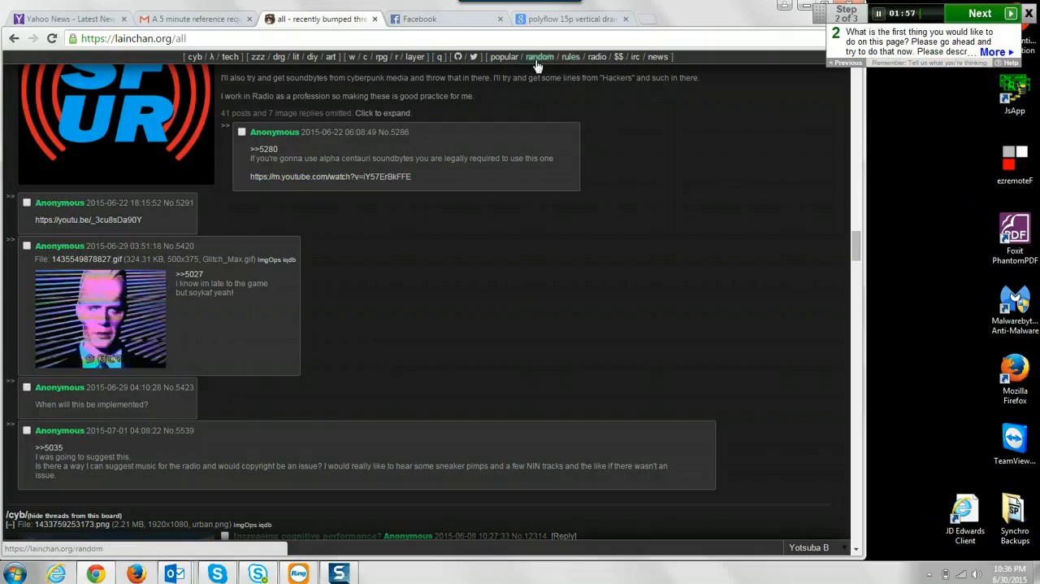
mouse_move(330, 176)
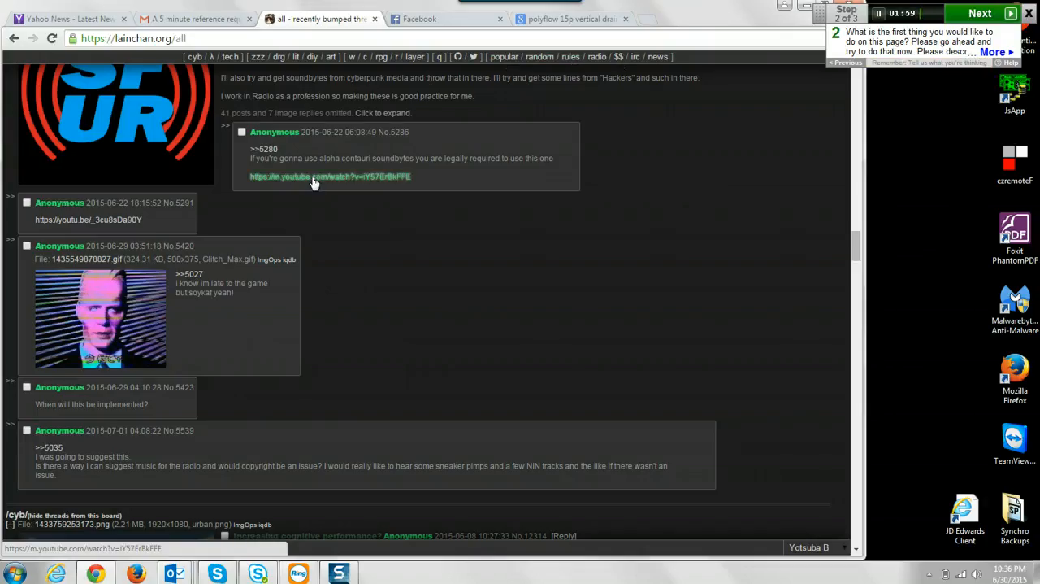
left_click(329, 176)
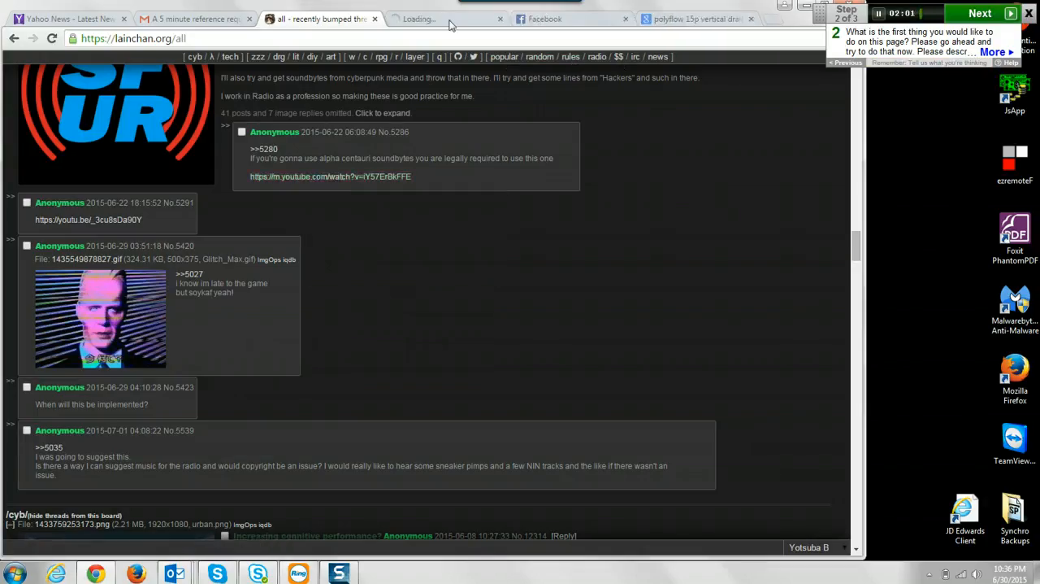
- Switch to the YouTube tab and play the Alpha Centauri 'Planetary Datalinks' video
left_click(330, 177)
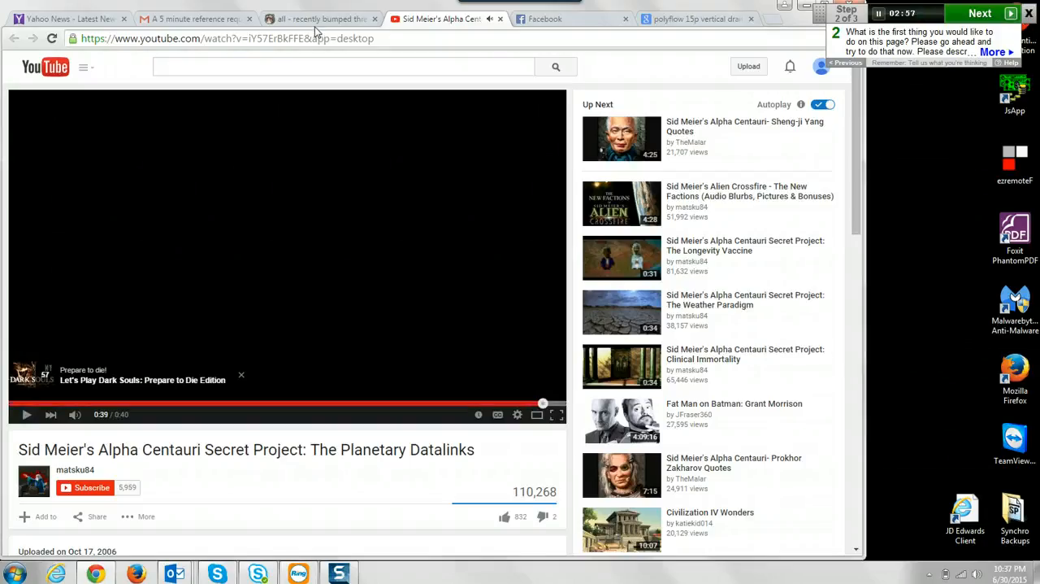
- Return to lainchan and scroll past the /tech/ backup thread to the /cyb/ nootropics thread
left_click(317, 19)
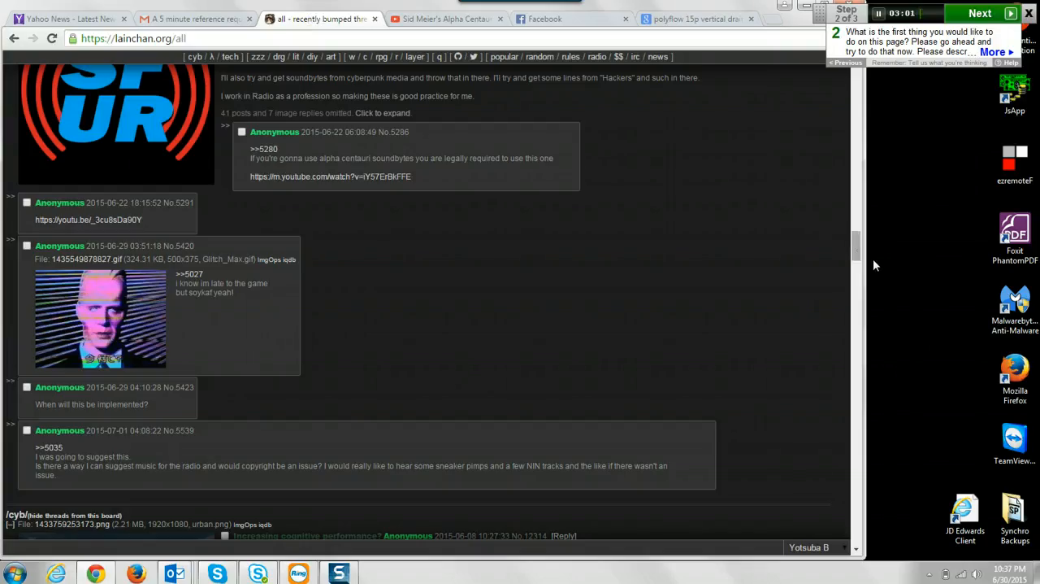
mouse_move(862, 256)
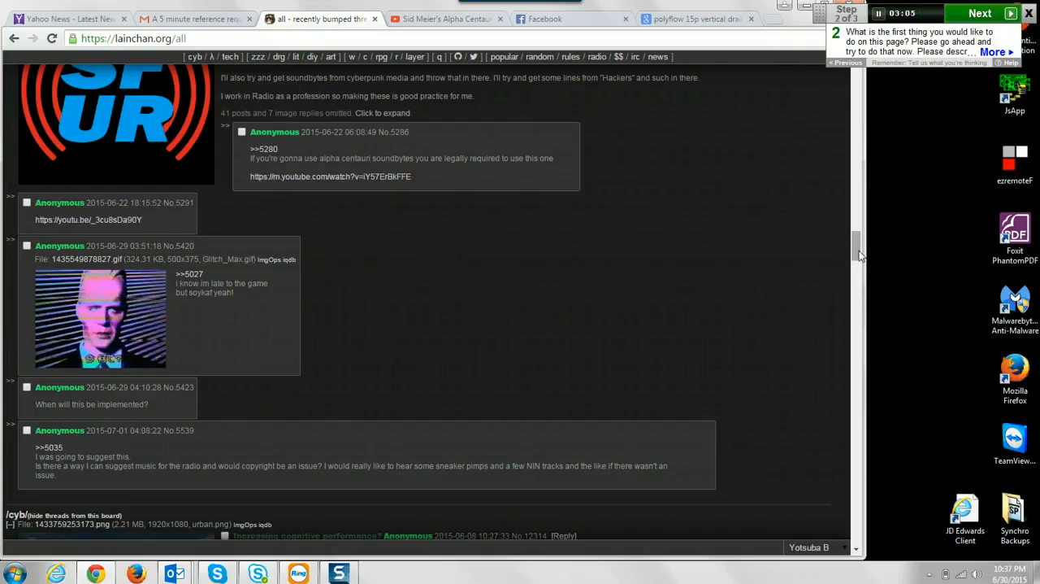
scroll("down", 3)
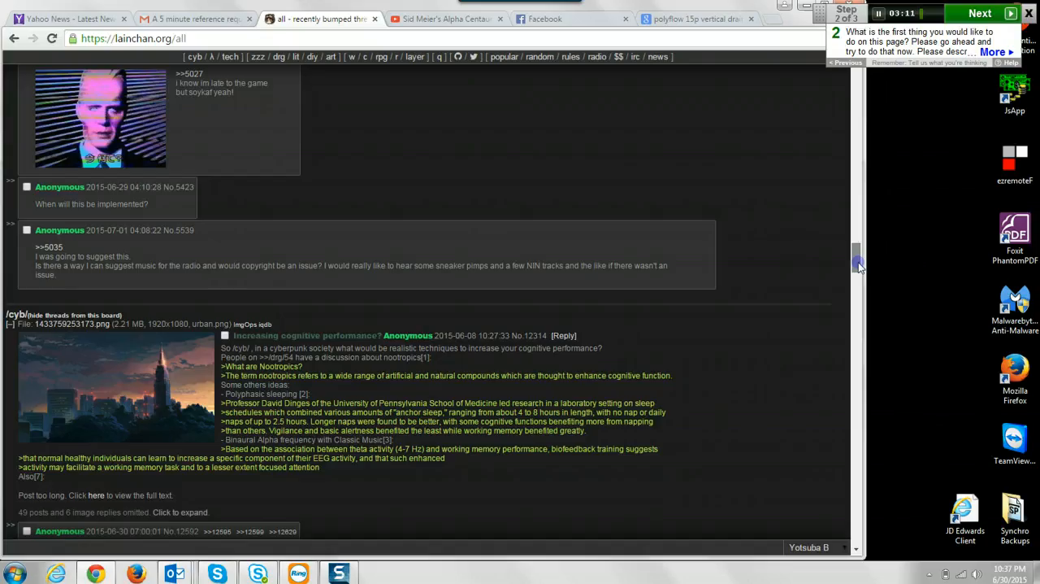
scroll("down", 3)
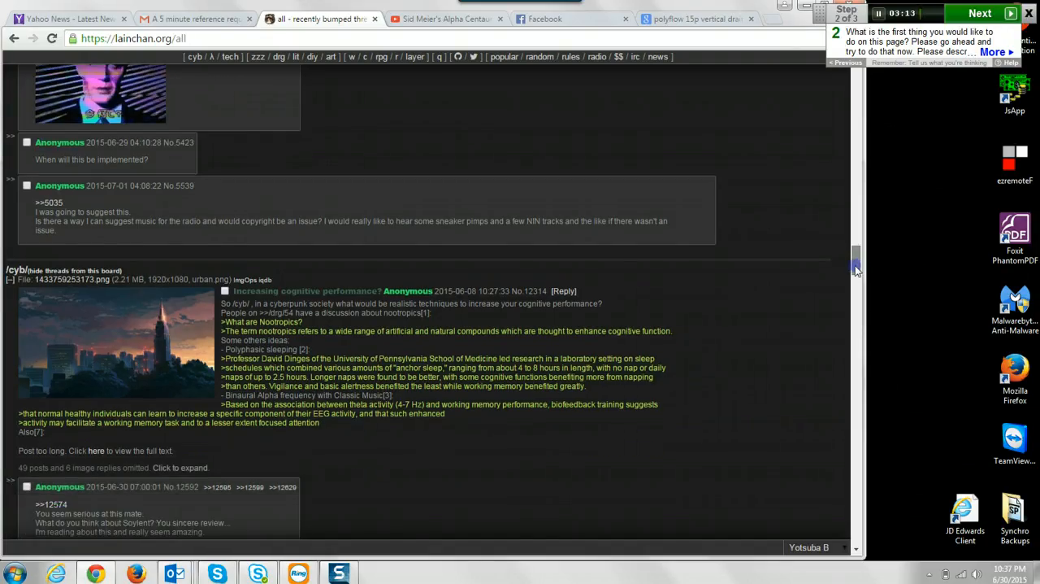
scroll("down", 3)
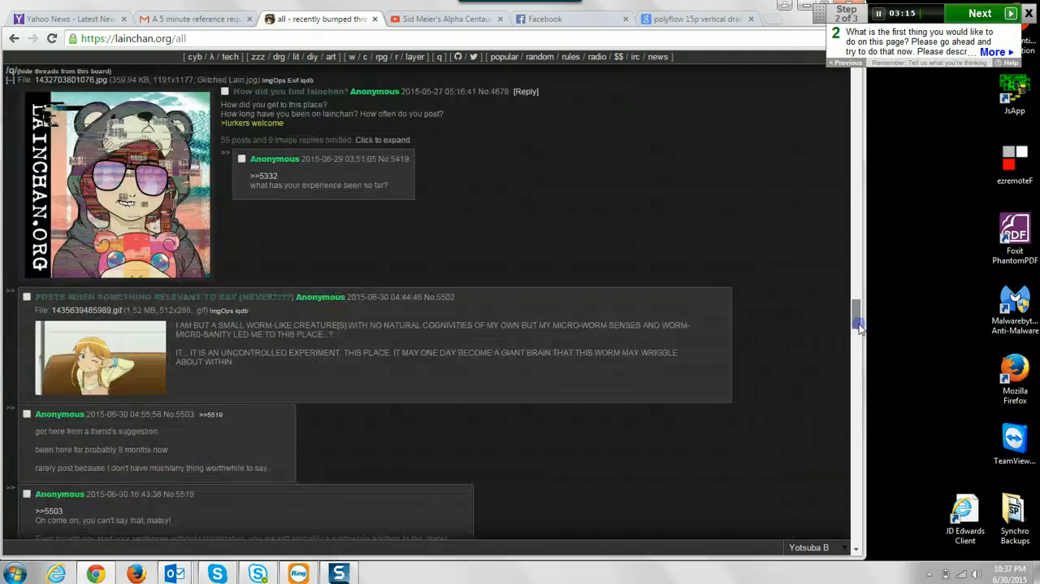
scroll("down", 3)
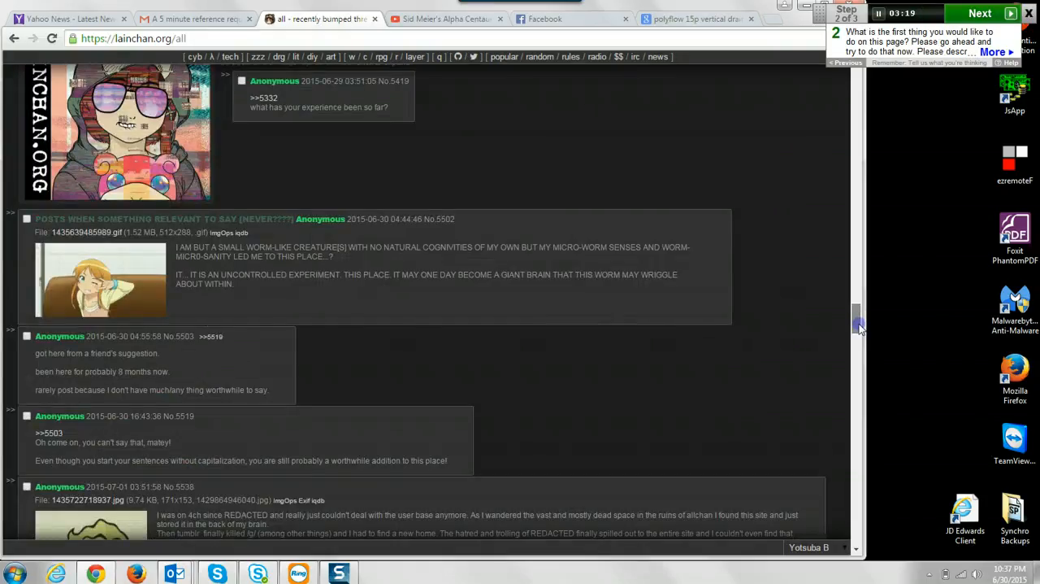
scroll("down", 3)
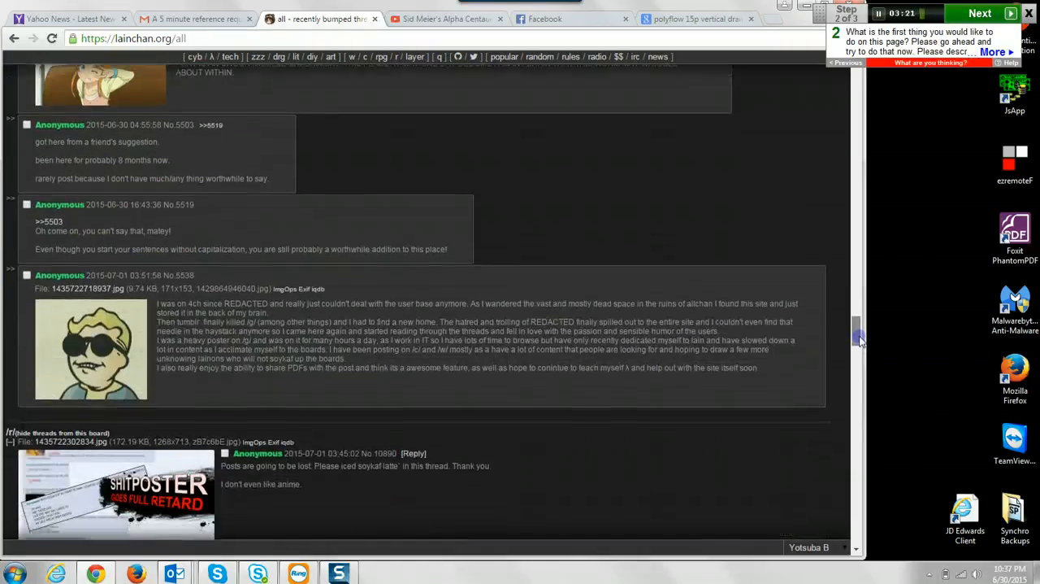
scroll("down", 3)
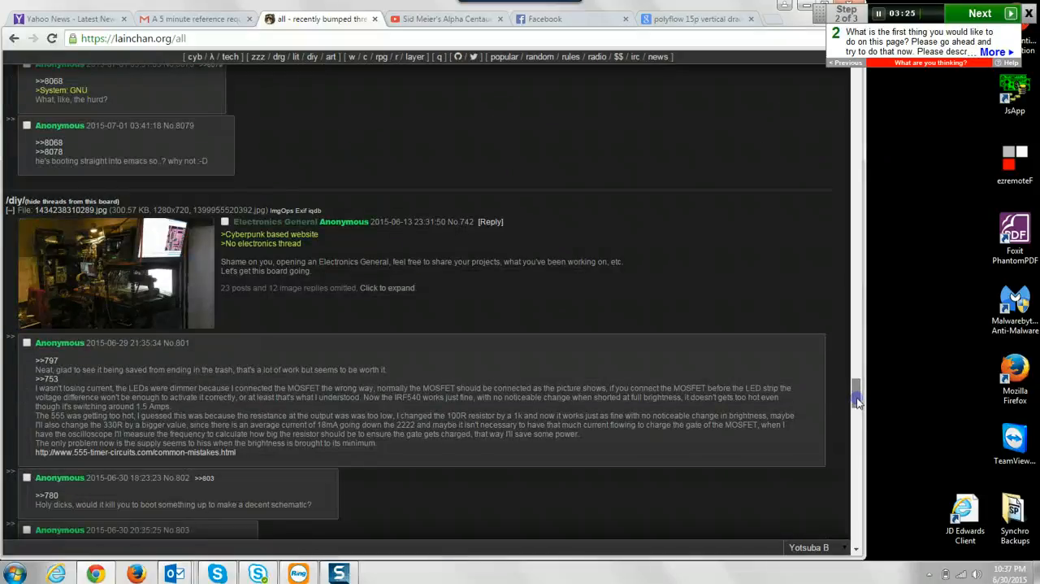
scroll("down", 3)
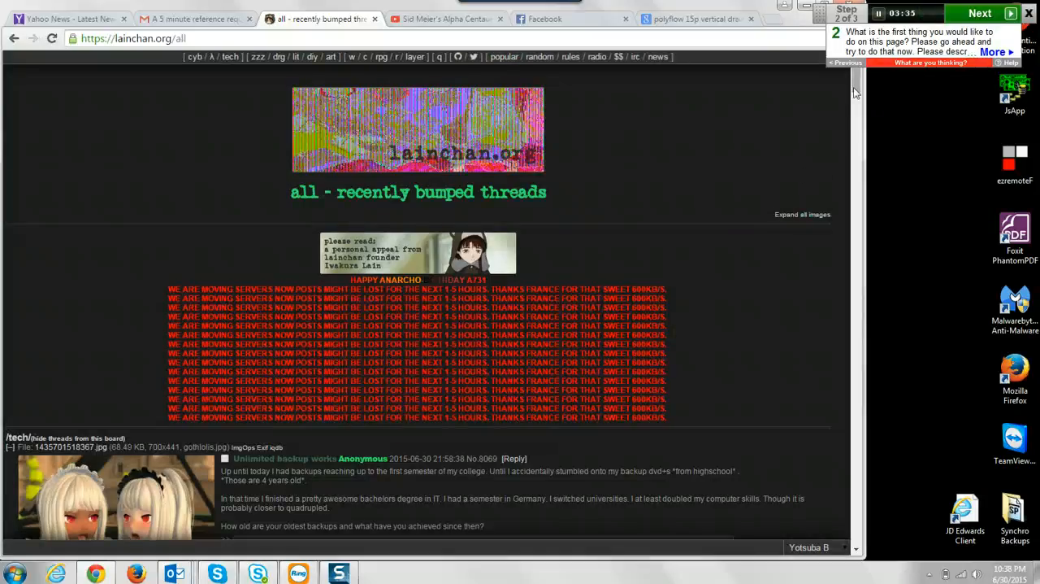
scroll("down", 3)
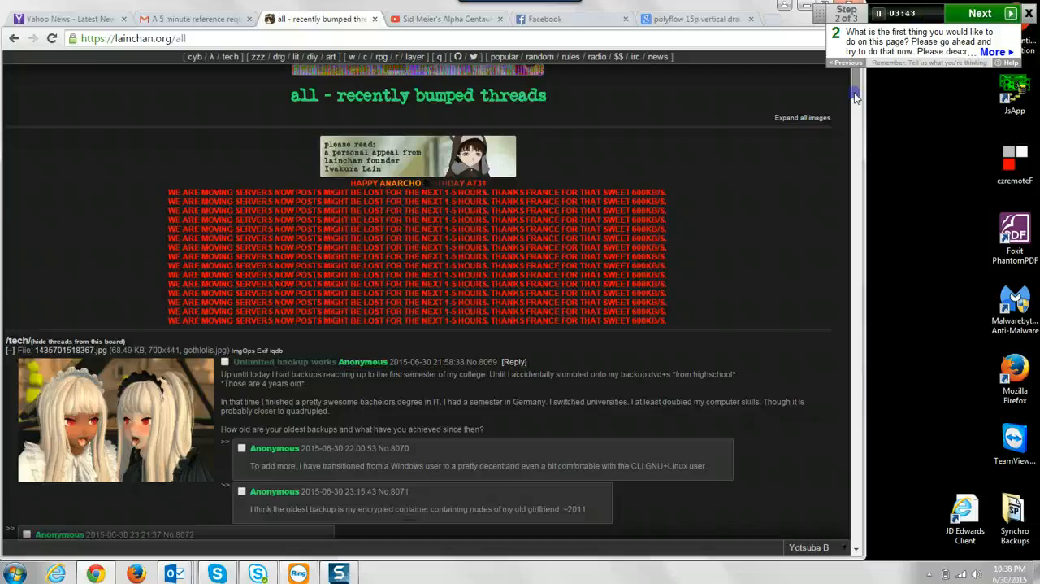
scroll("down", 3)
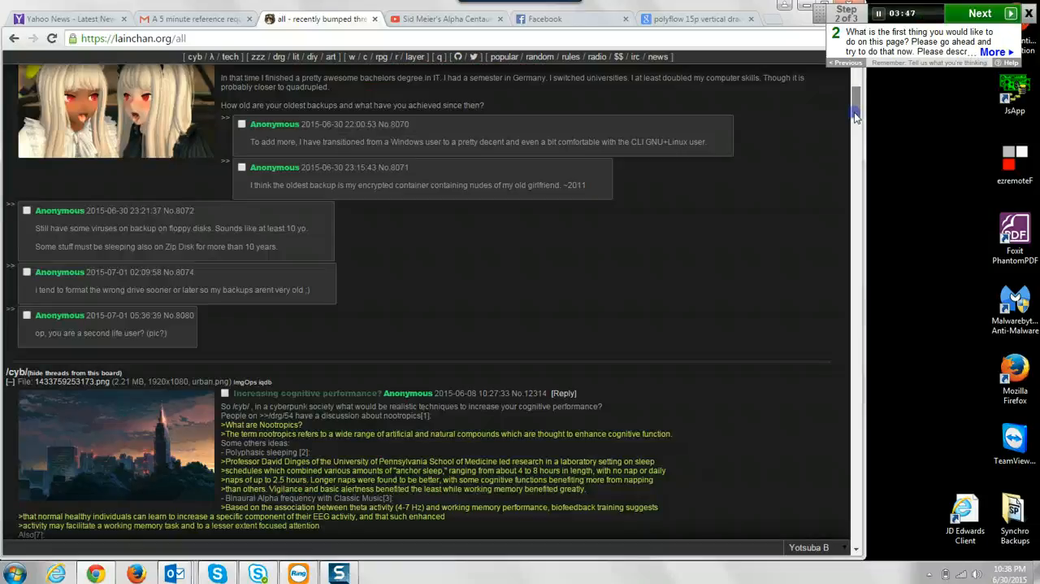
scroll("down", 3)
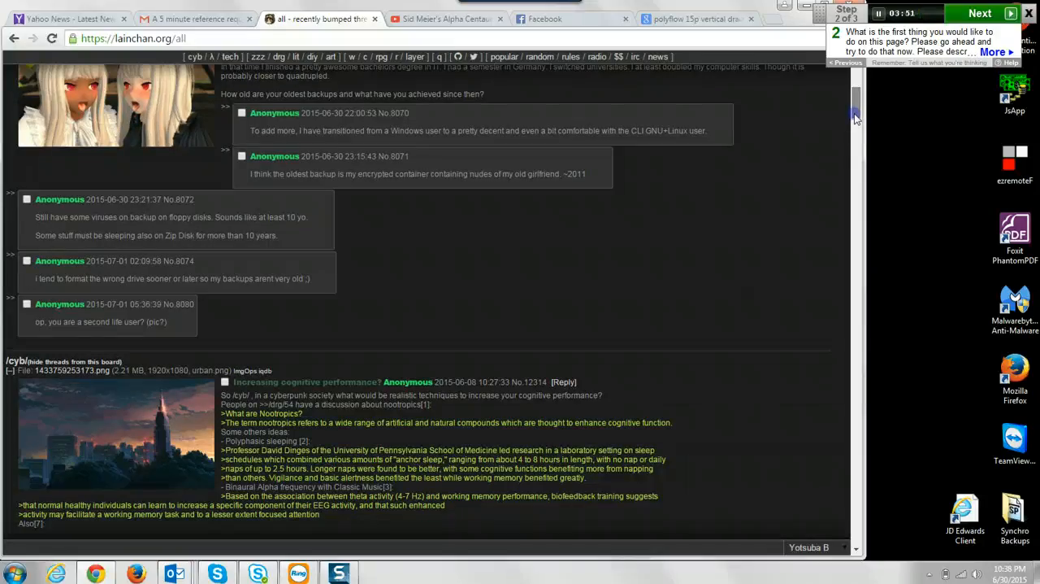
scroll("down", 3)
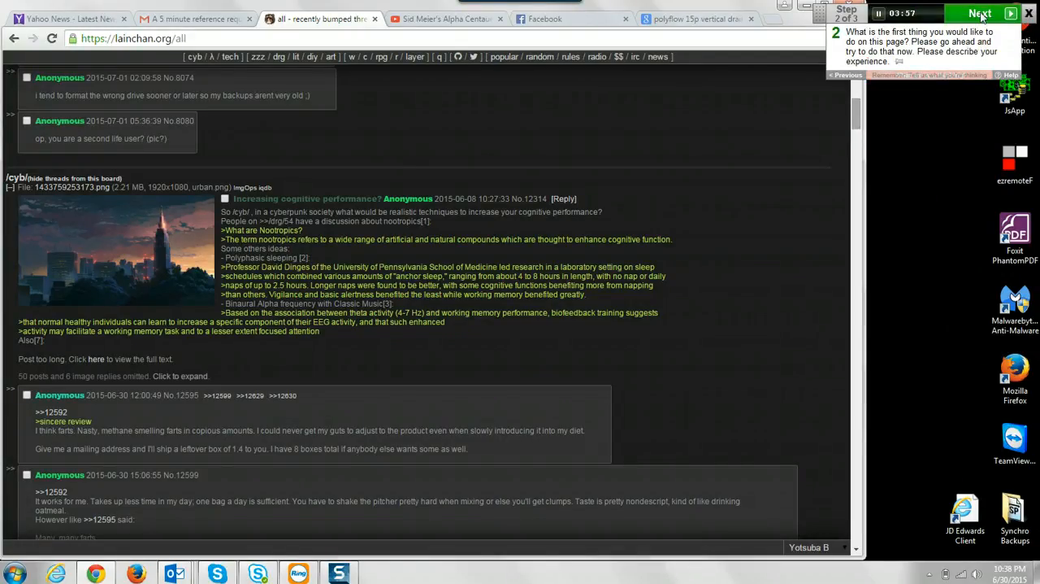
- Advance the survey to question 3 and return to the top banner and server notice
left_click(980, 13)
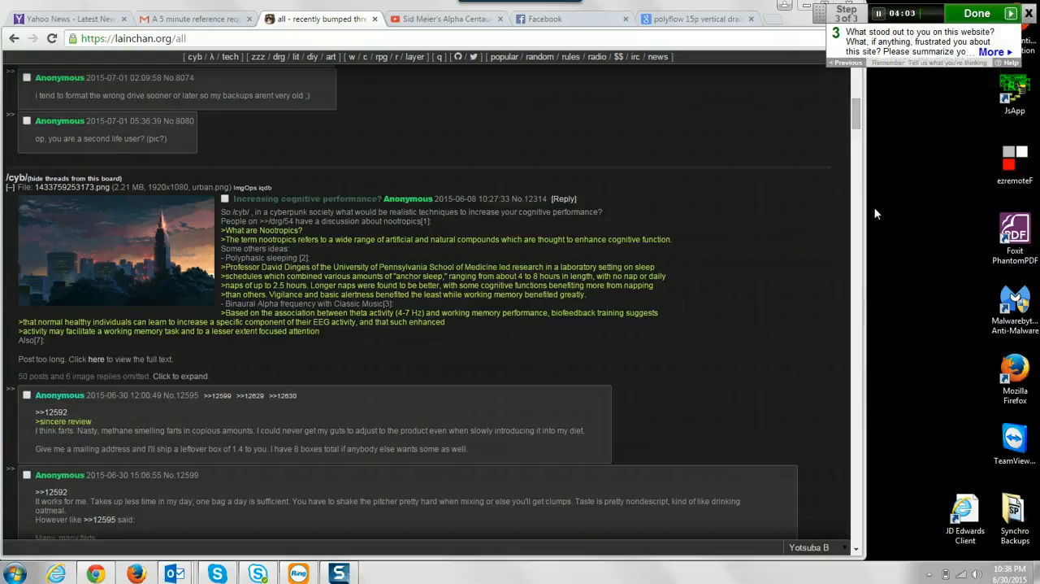
scroll("down", 3)
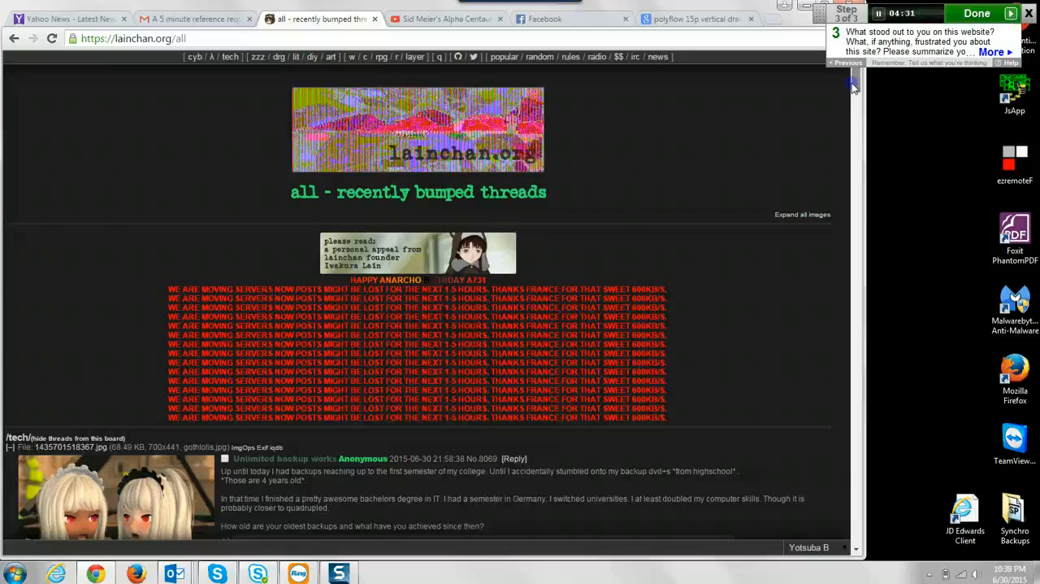
scroll("down", 3)
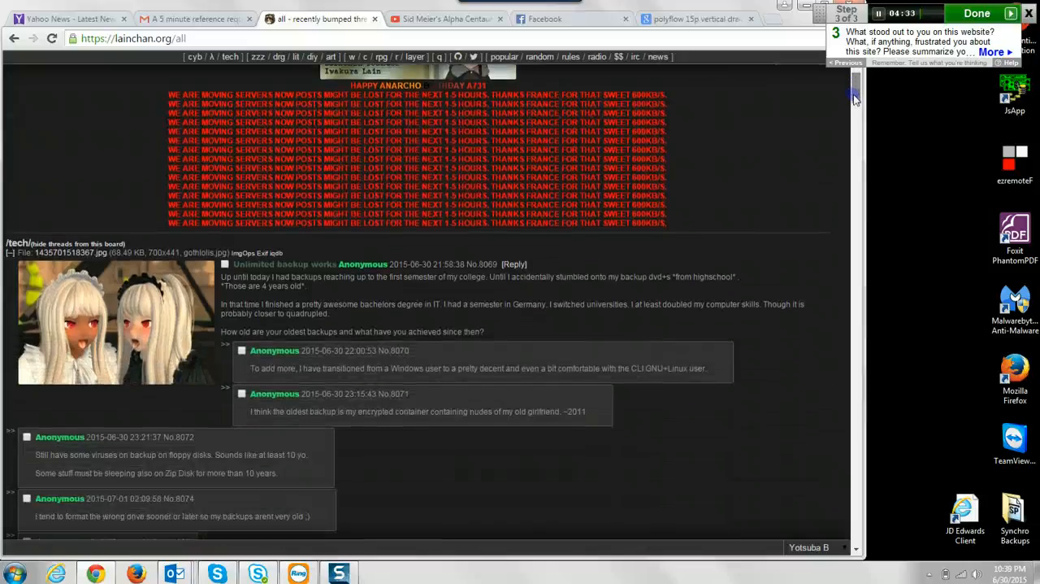
scroll("down", 3)
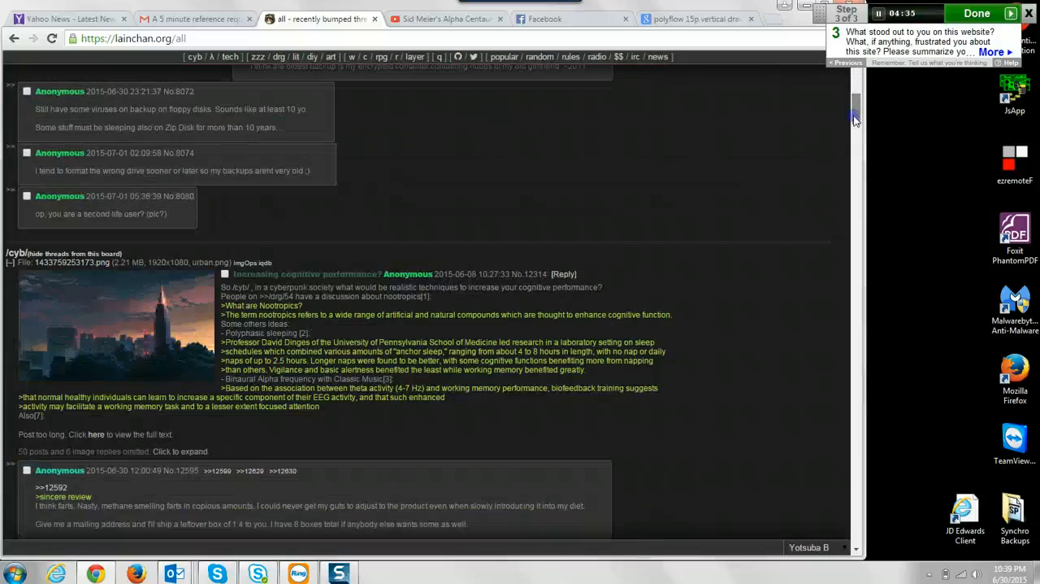
scroll("down", 3)
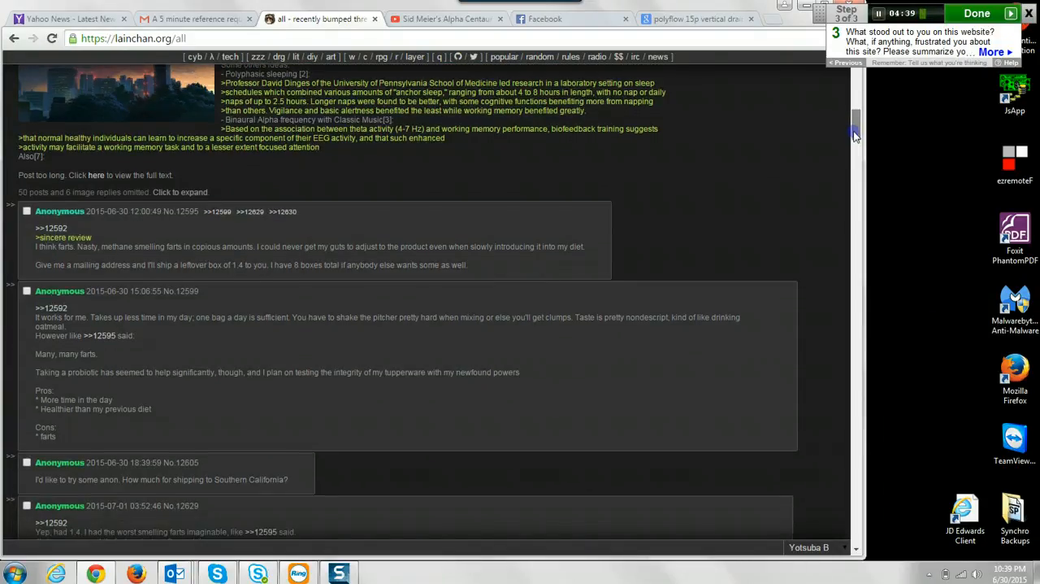
scroll("down", 3)
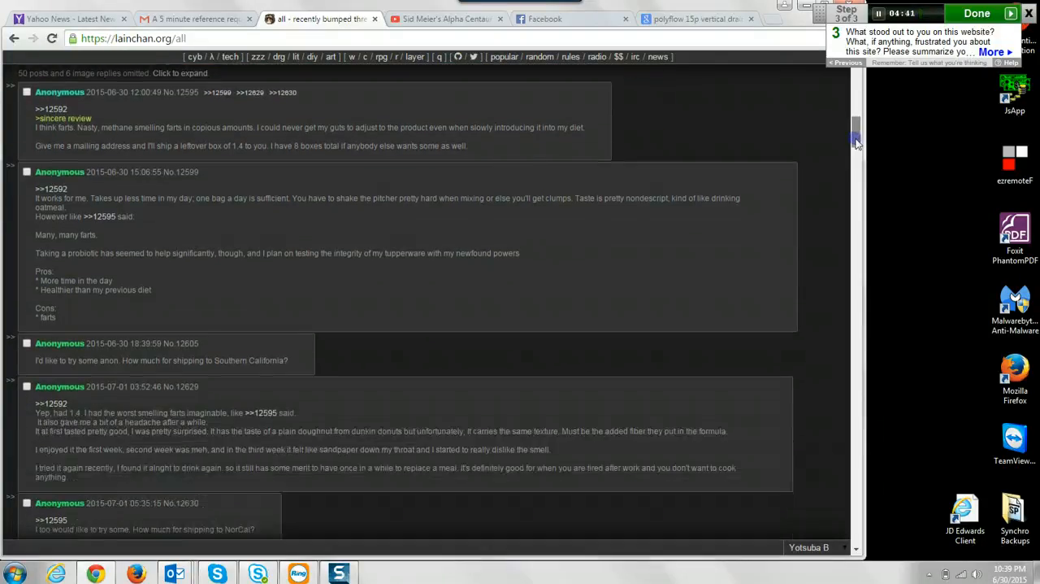
scroll("down", 3)
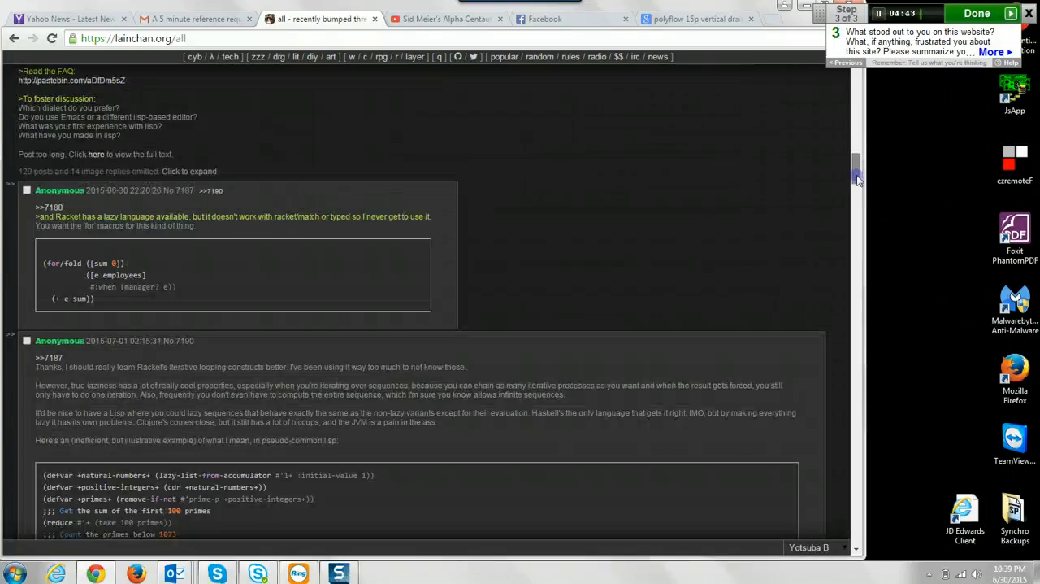
scroll("down", 3)
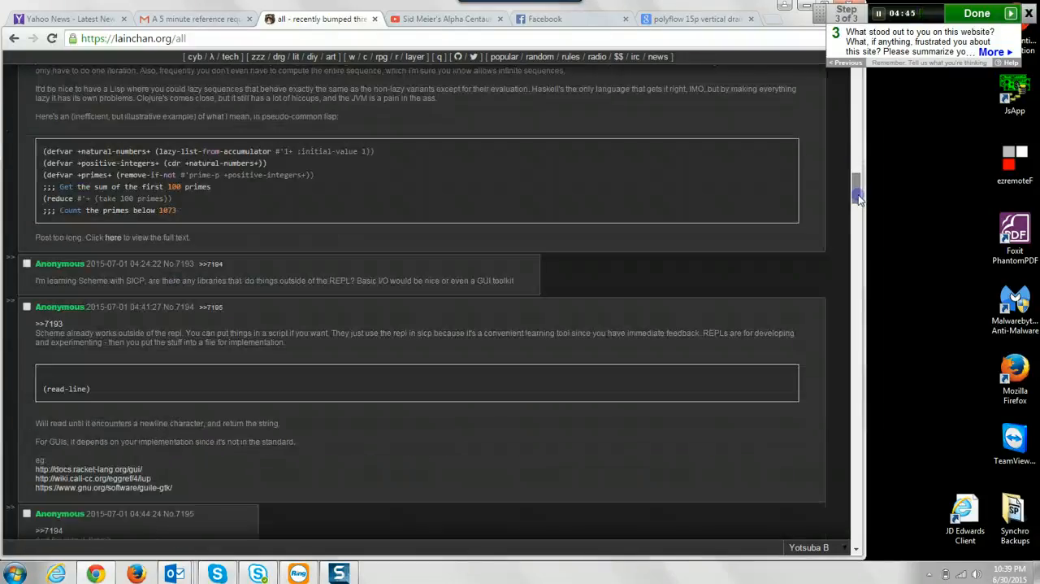
scroll("down", 3)
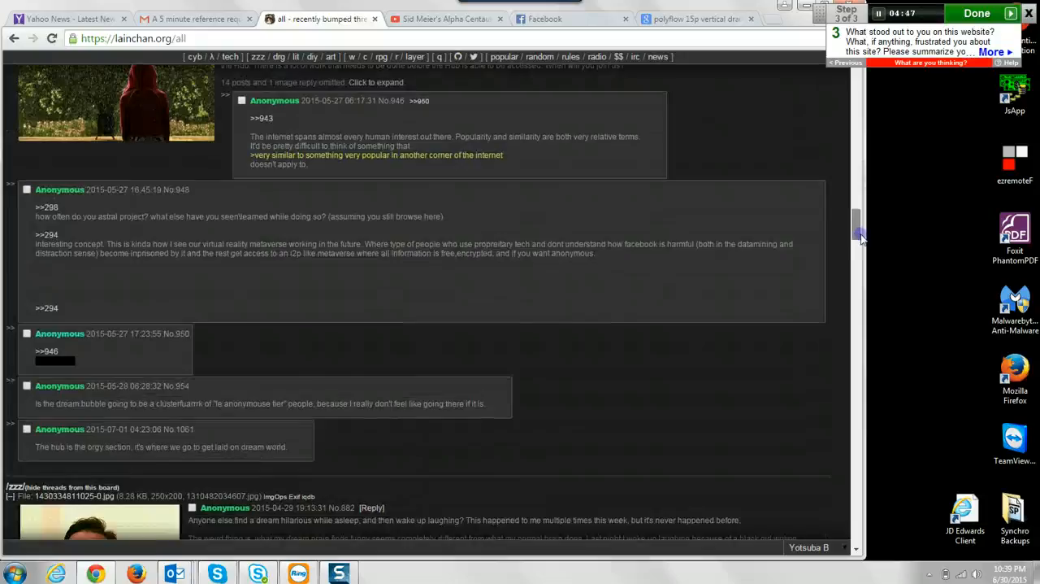
scroll("down", 3)
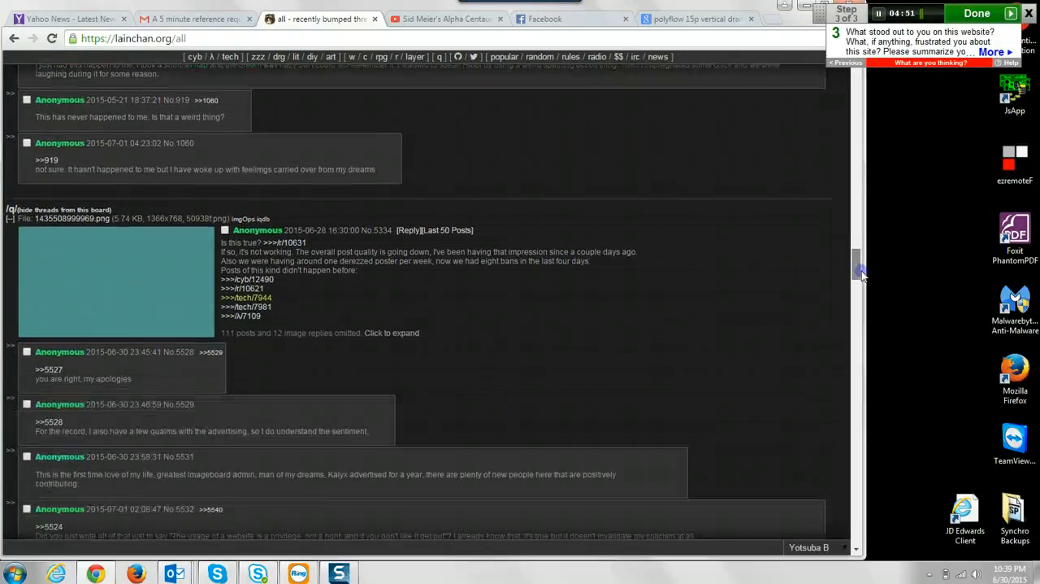
scroll("down", 3)
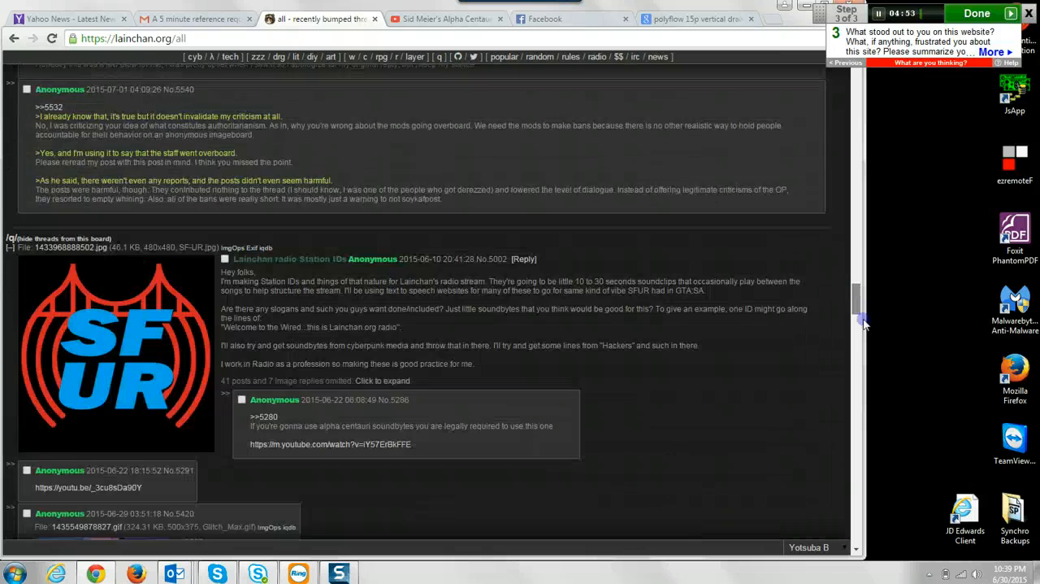
scroll("down", 3)
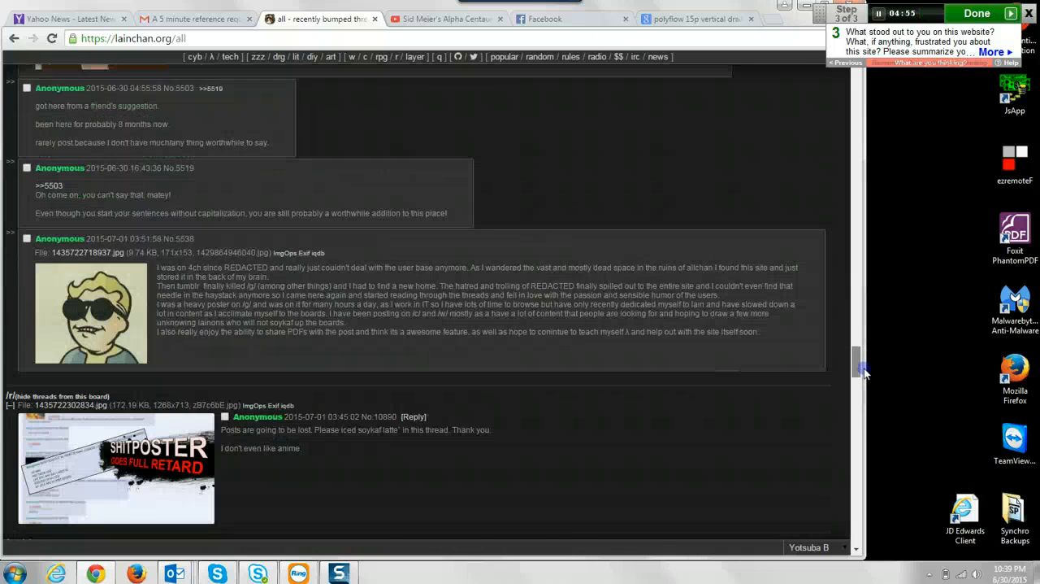
scroll("down", 3)
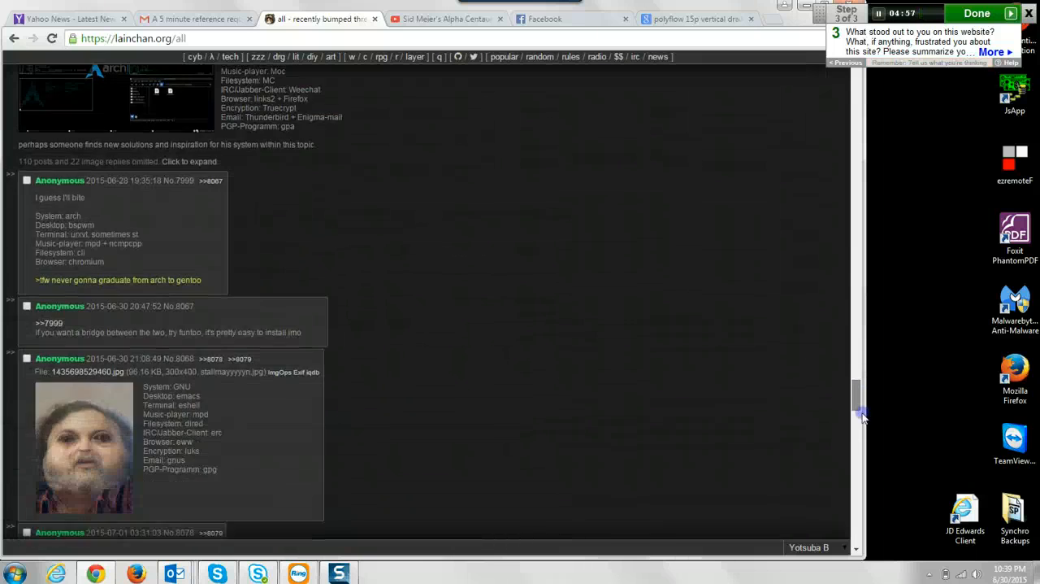
scroll("down", 3)
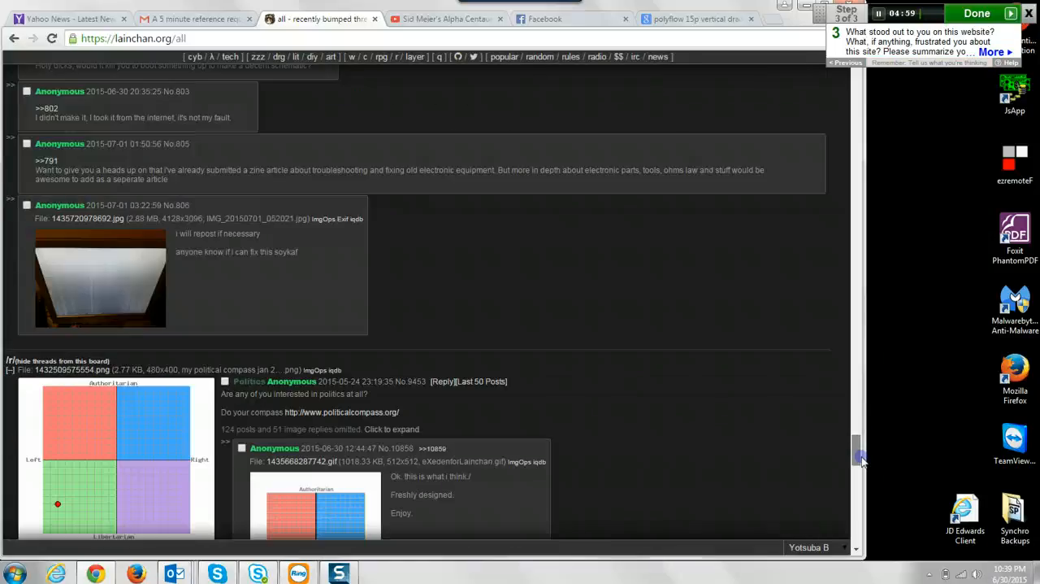
scroll("down", 3)
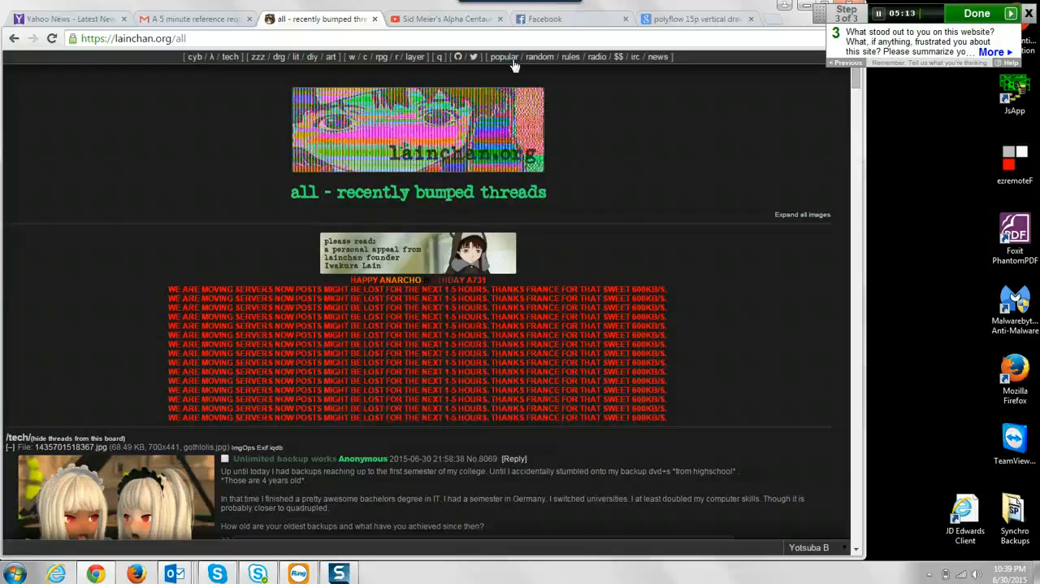
- Open the 'random' threads page and scroll down to the /diy/ stupid question general thread
left_click(538, 56)
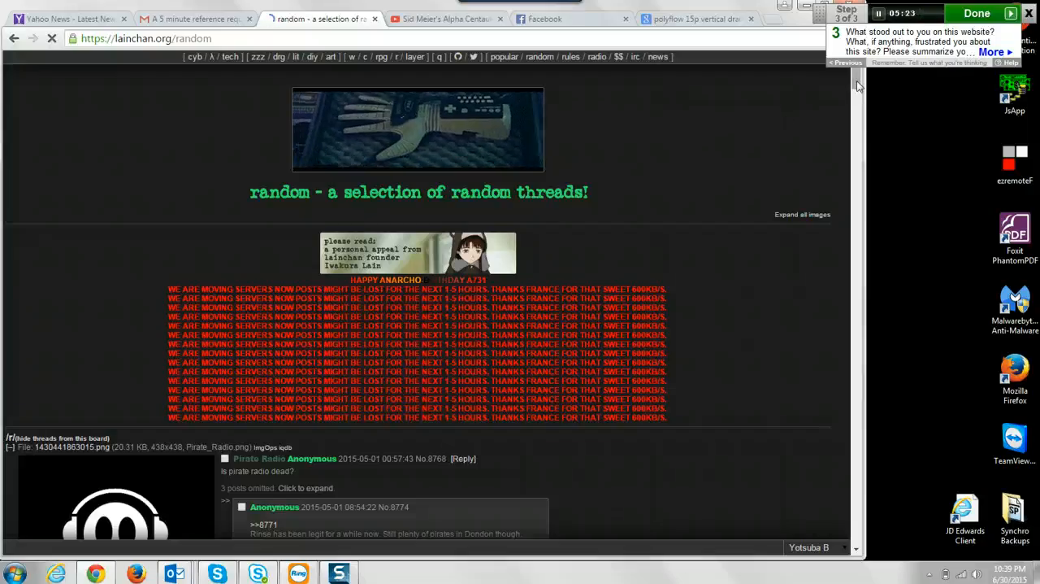
scroll("down", 3)
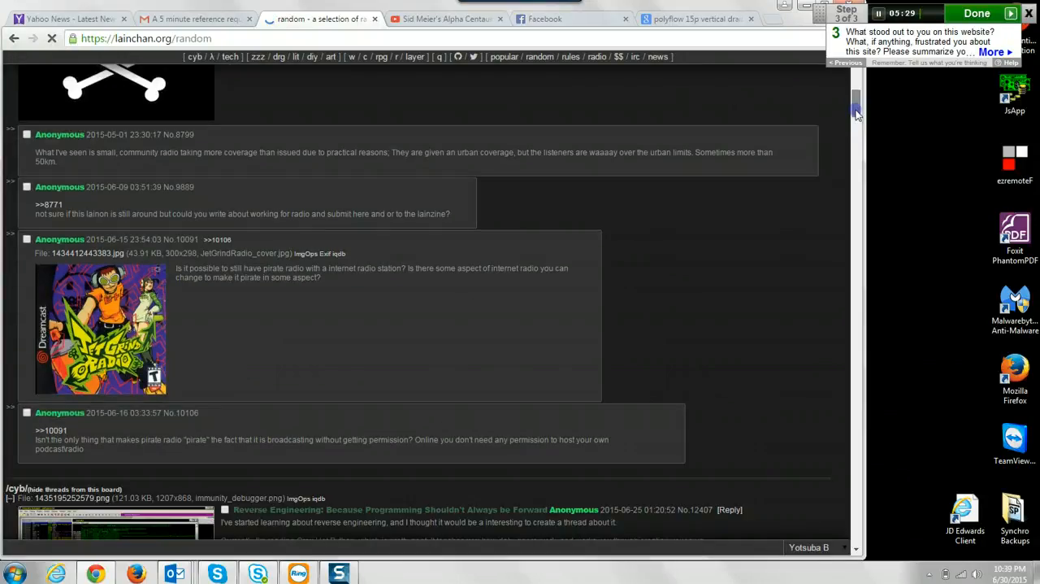
scroll("down", 3)
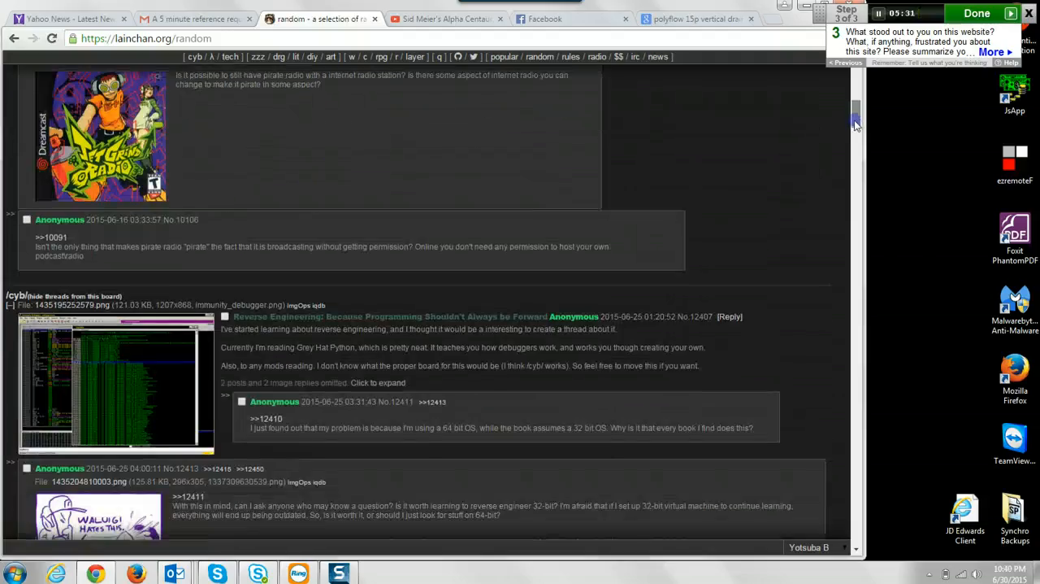
scroll("down", 3)
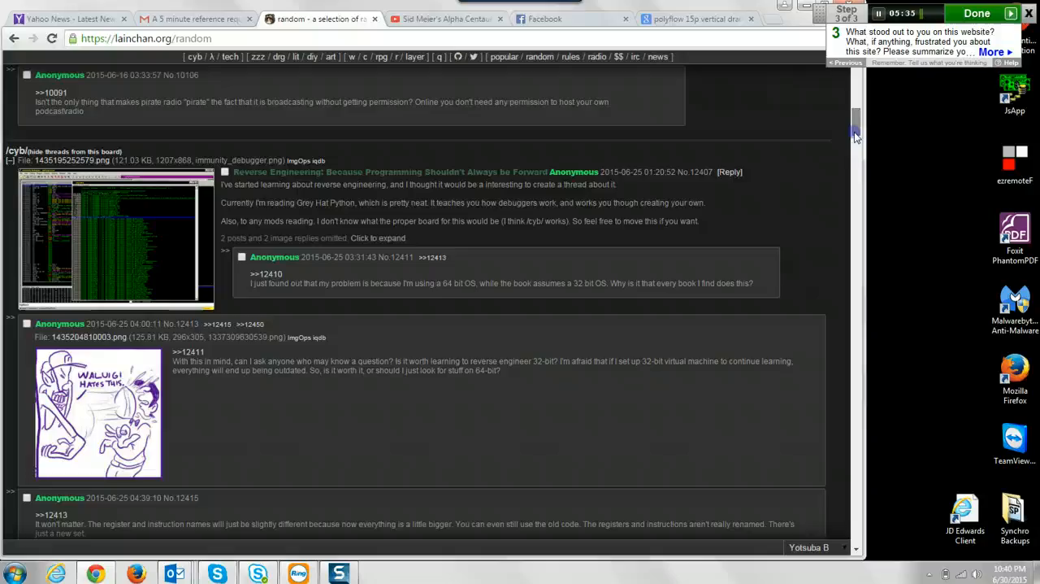
scroll("down", 3)
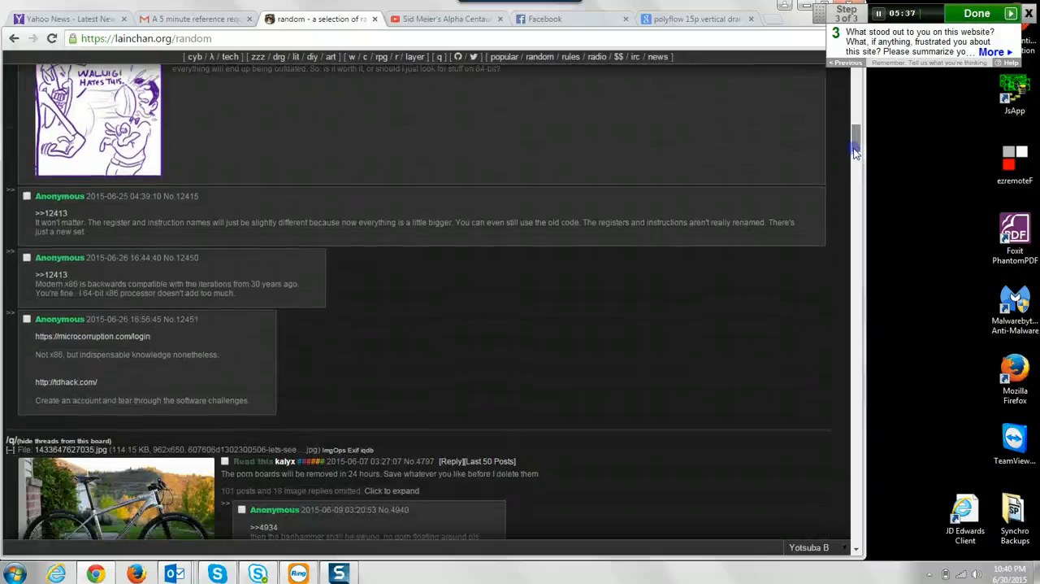
scroll("down", 3)
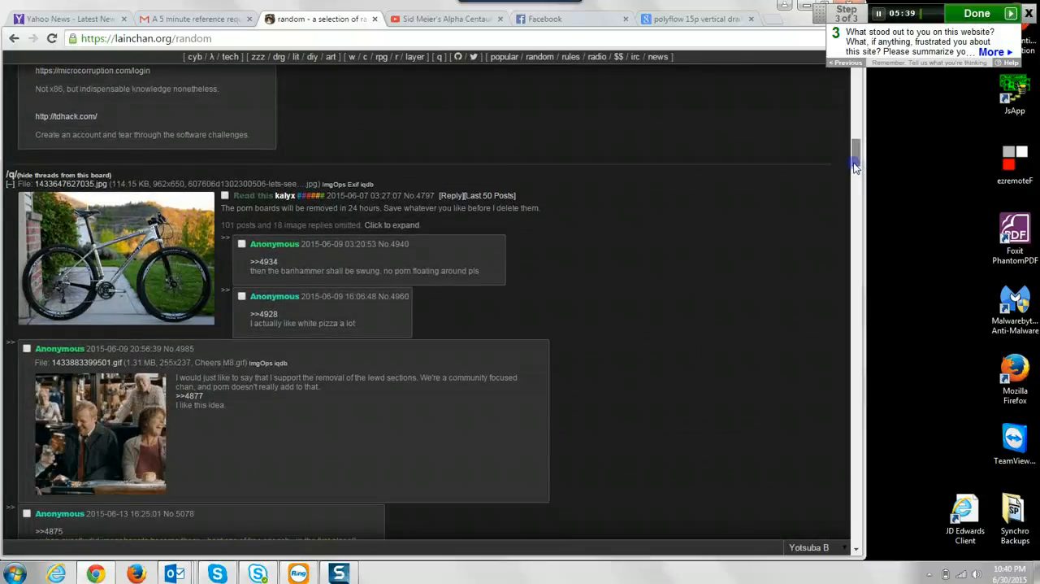
scroll("down", 3)
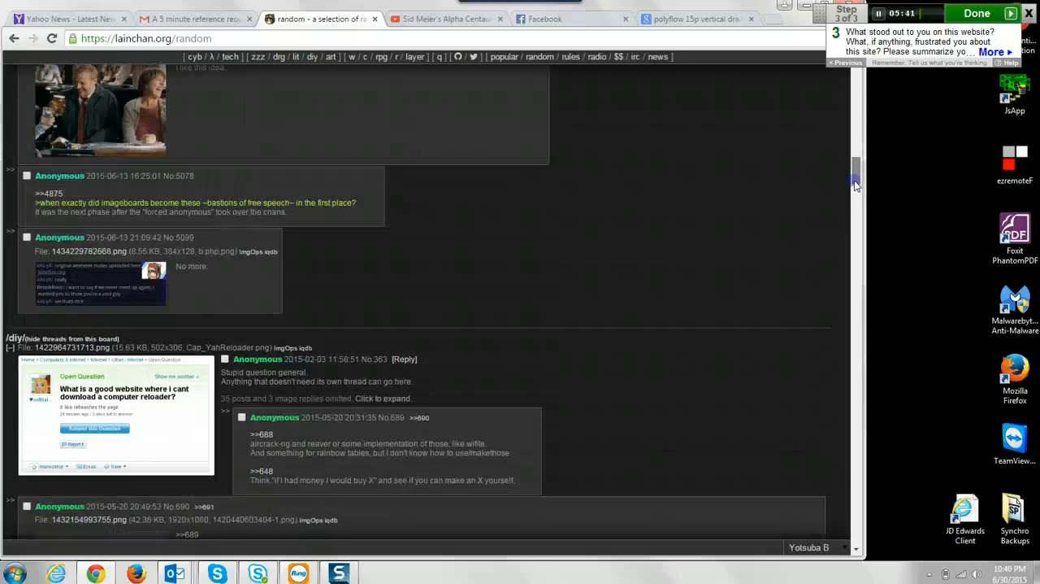